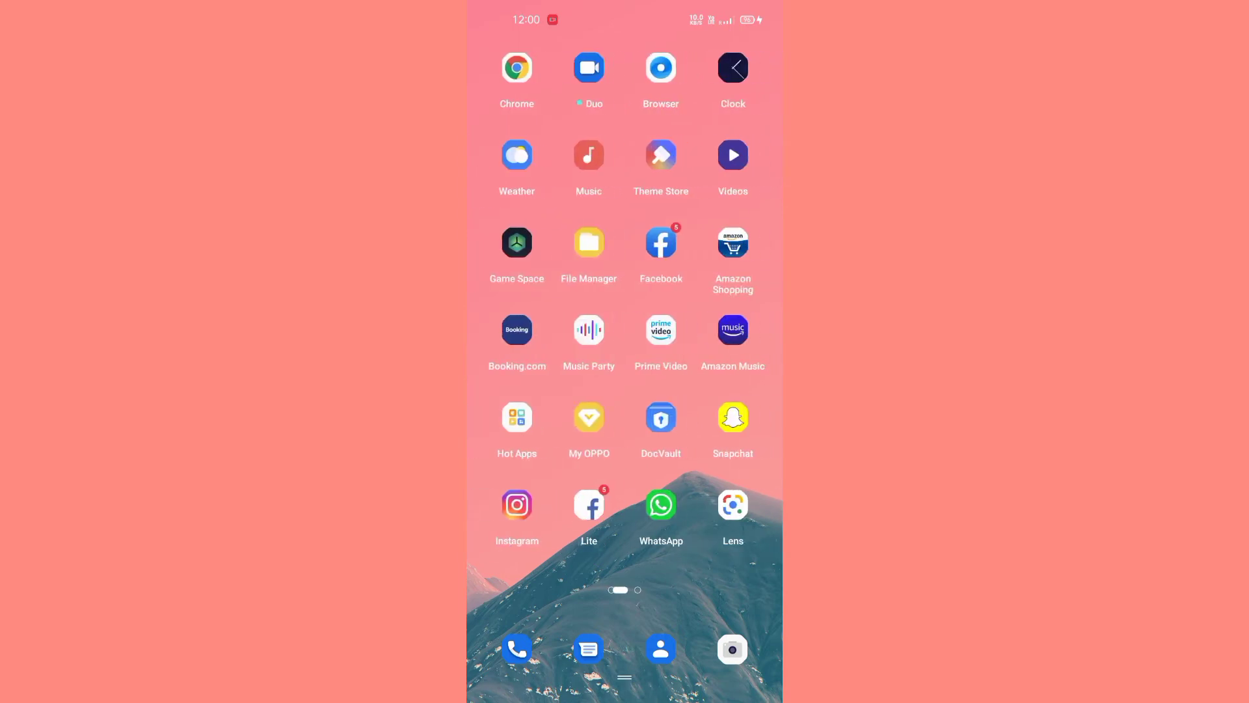
scroll("left", 3)
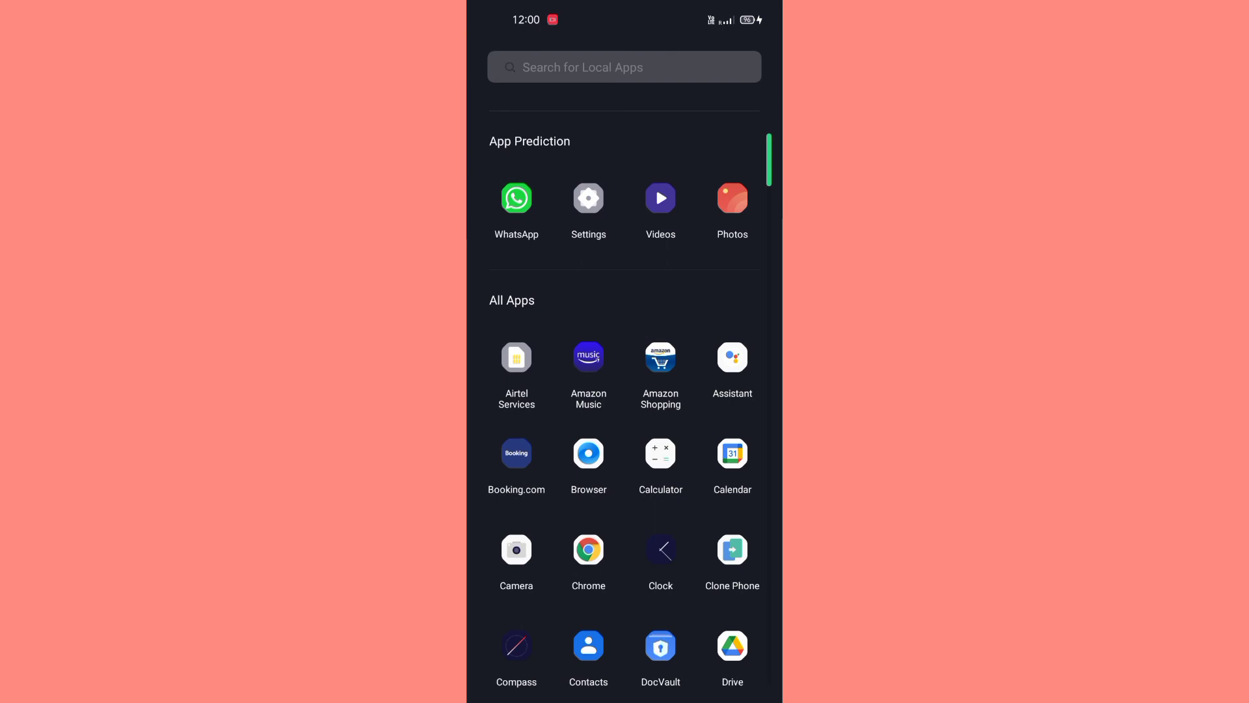
scroll("down", 3)
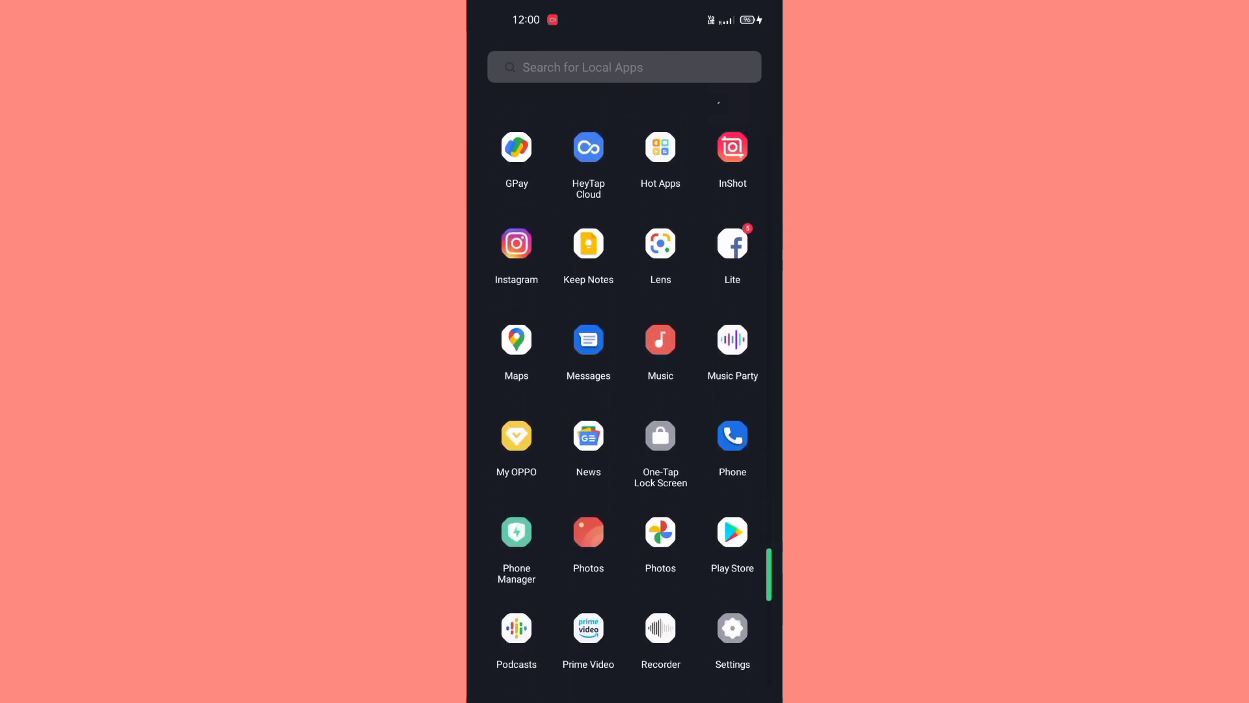